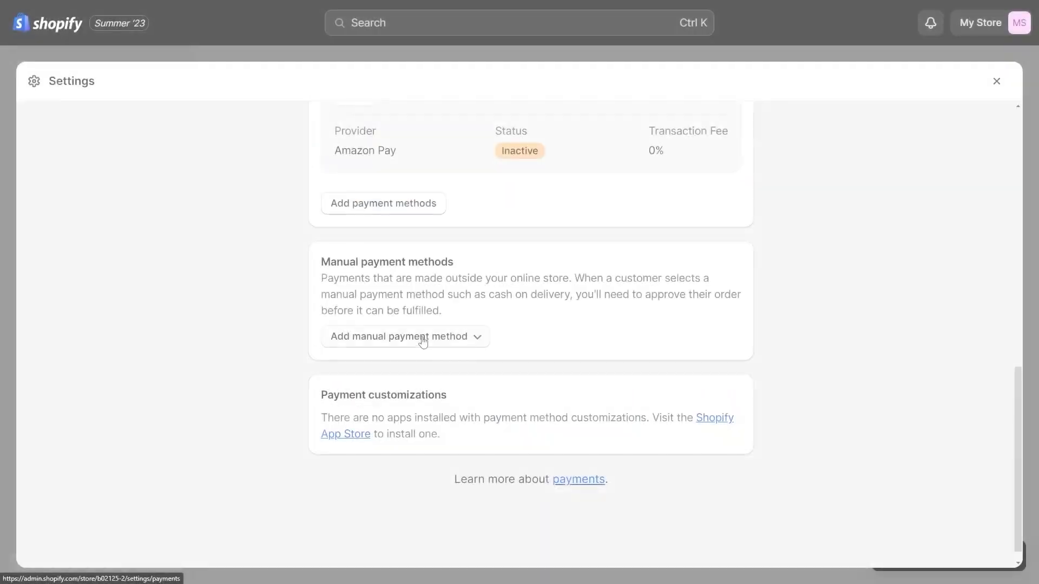
Scroll the shopify.com homepage past the hero to the 'Discover why millions of entrepreneurs' statistics section
left_click(404, 336)
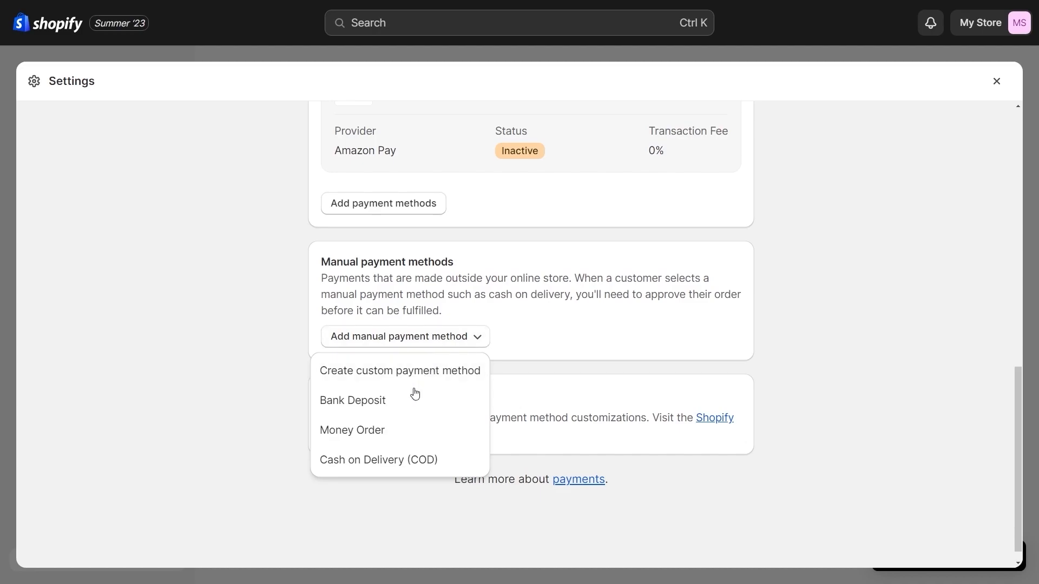
mouse_move(383, 430)
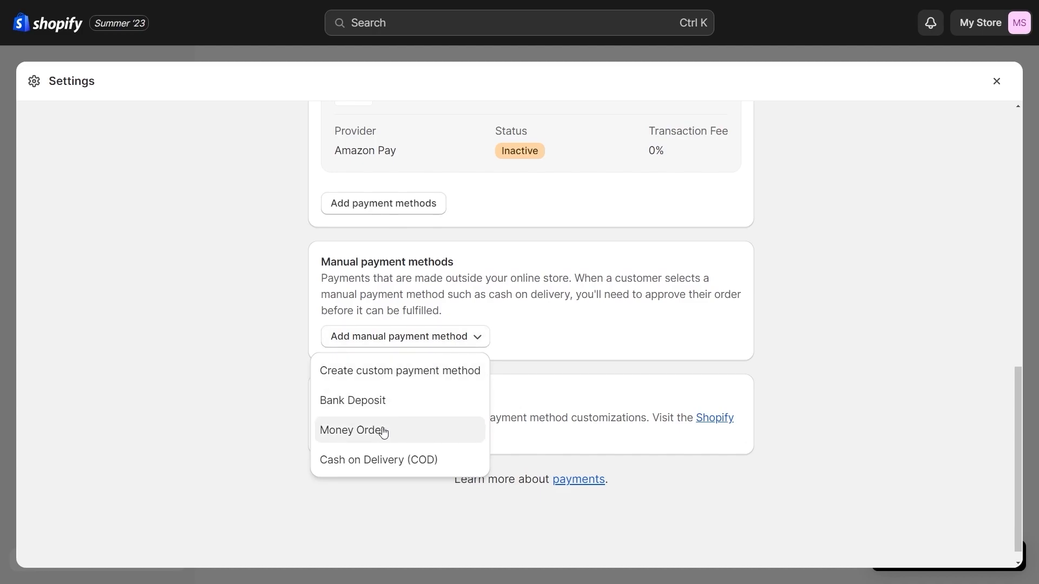
mouse_move(399, 380)
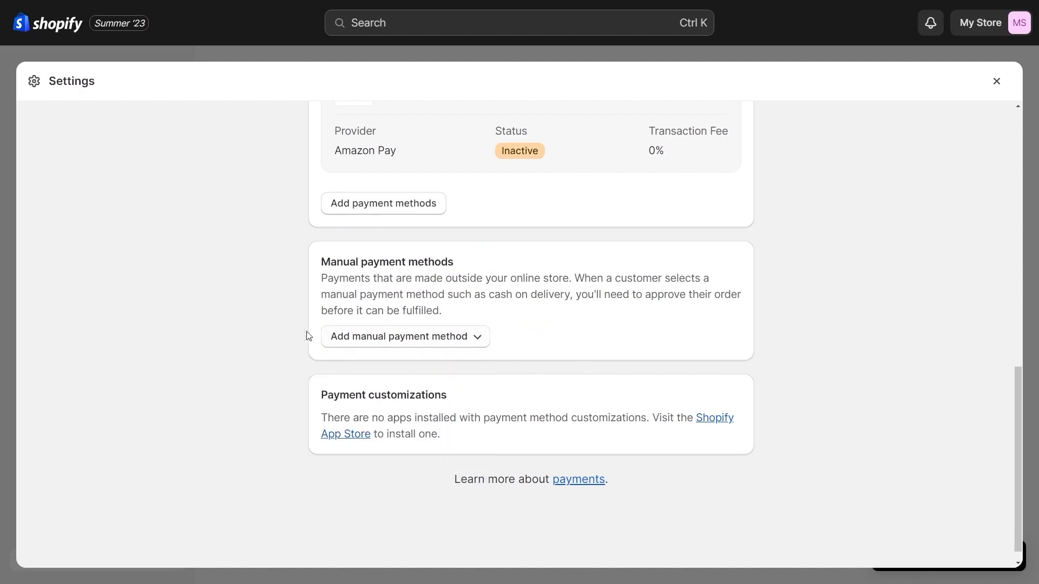
scroll("up", 3)
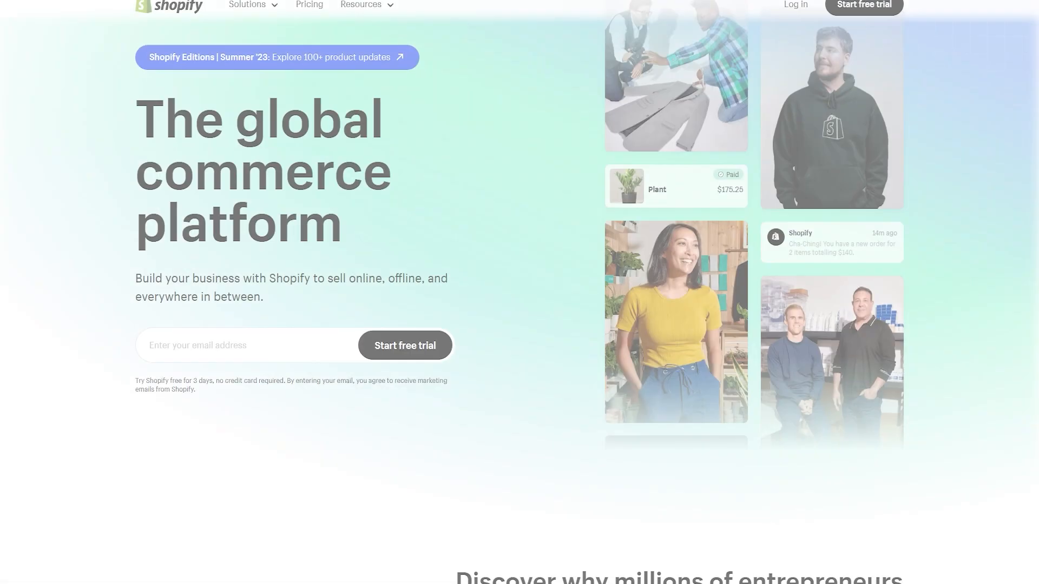
scroll("down", 3)
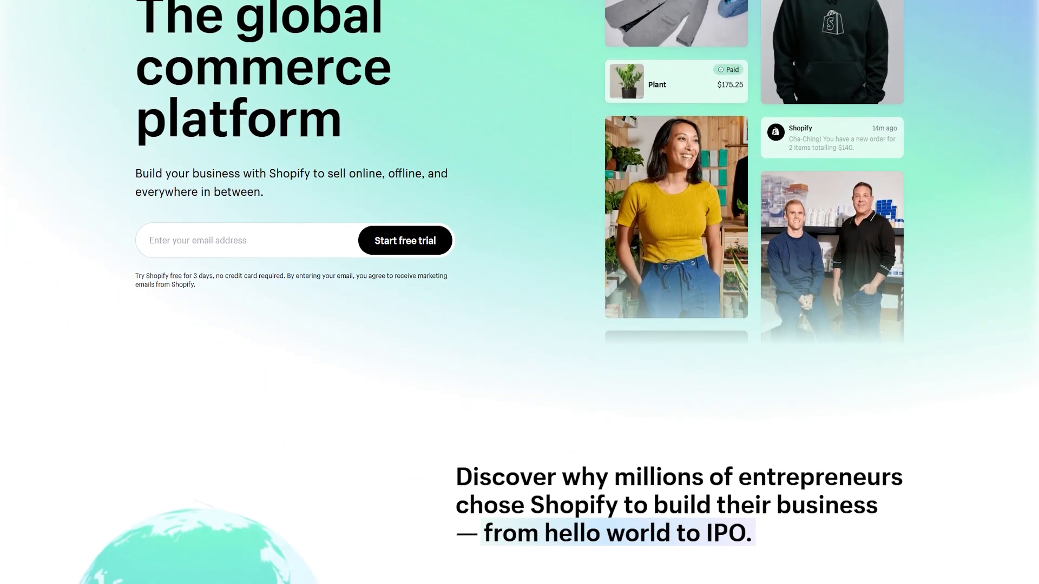
scroll("down", 3)
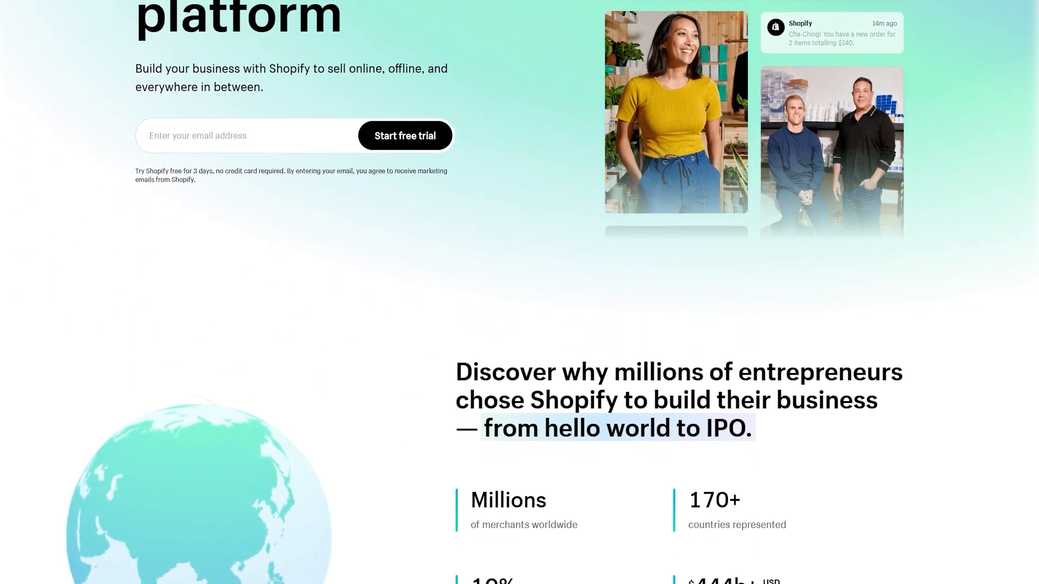
scroll("down", 3)
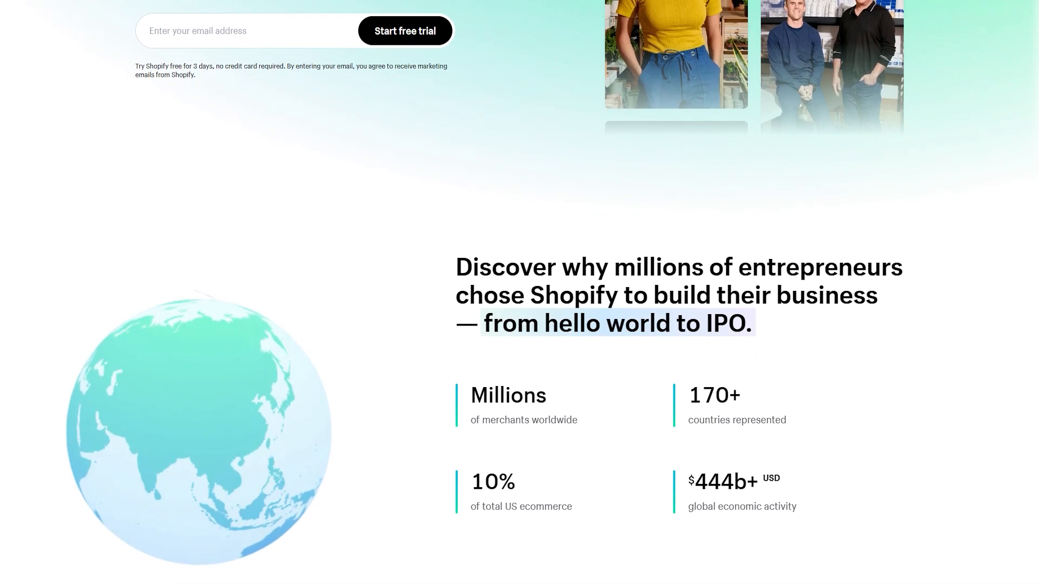
scroll("down", 3)
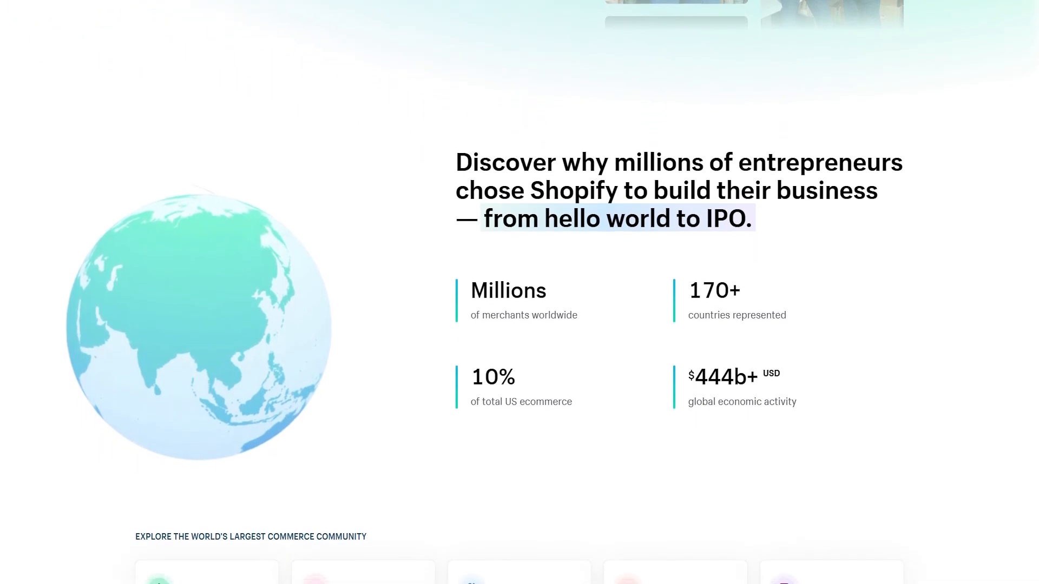